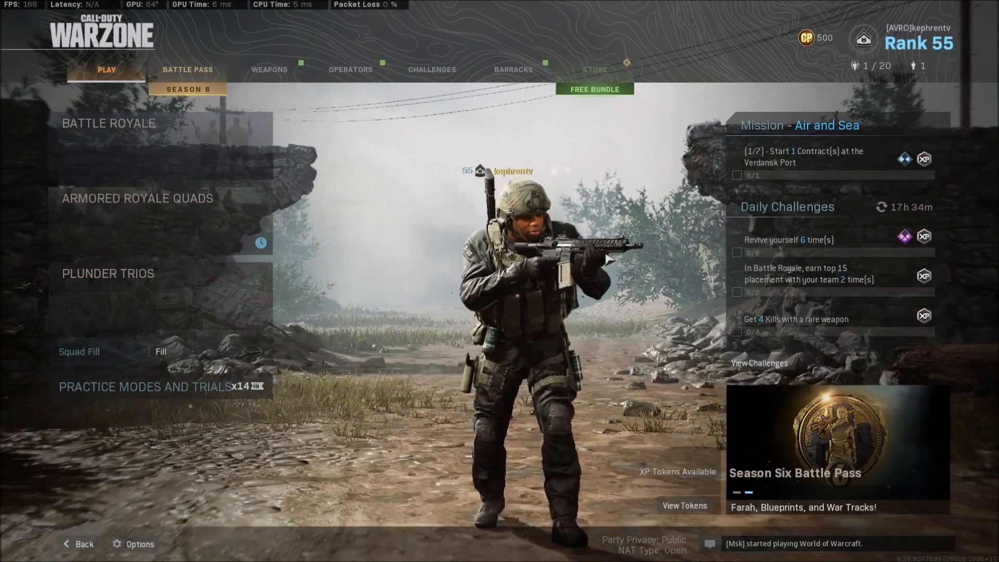
# Step: Open Options from the main menu to reach the General settings tab
pyautogui.click(134, 544)
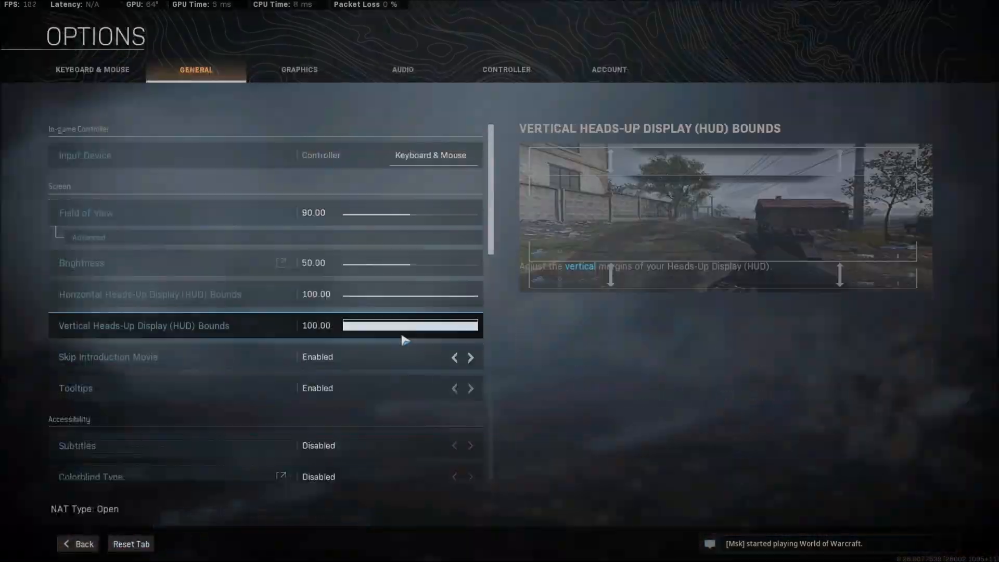
pyautogui.moveTo(84, 155)
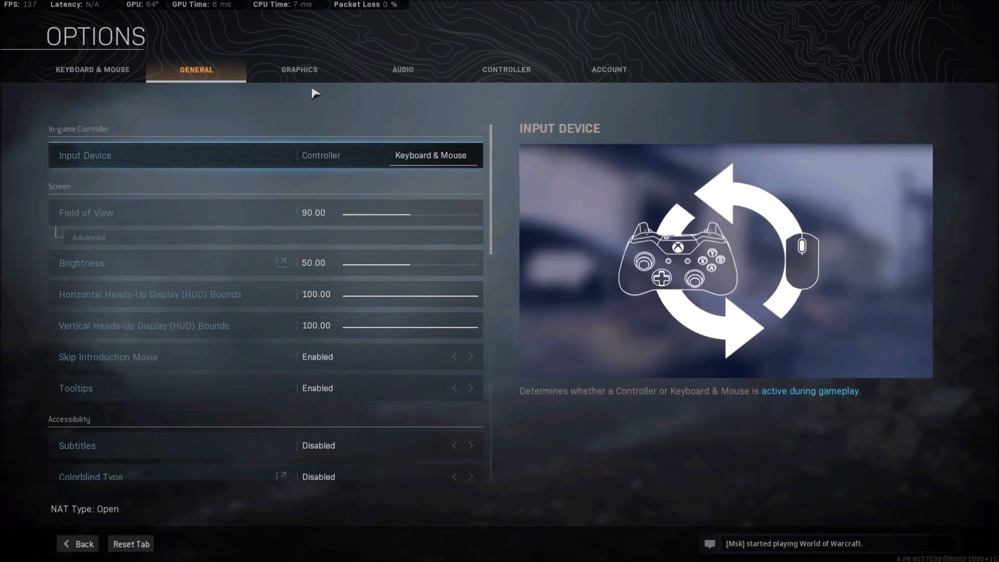
# Step: On the Graphics tab, set NVIDIA Reflex Low Latency to Enabled + Boost
pyautogui.click(299, 69)
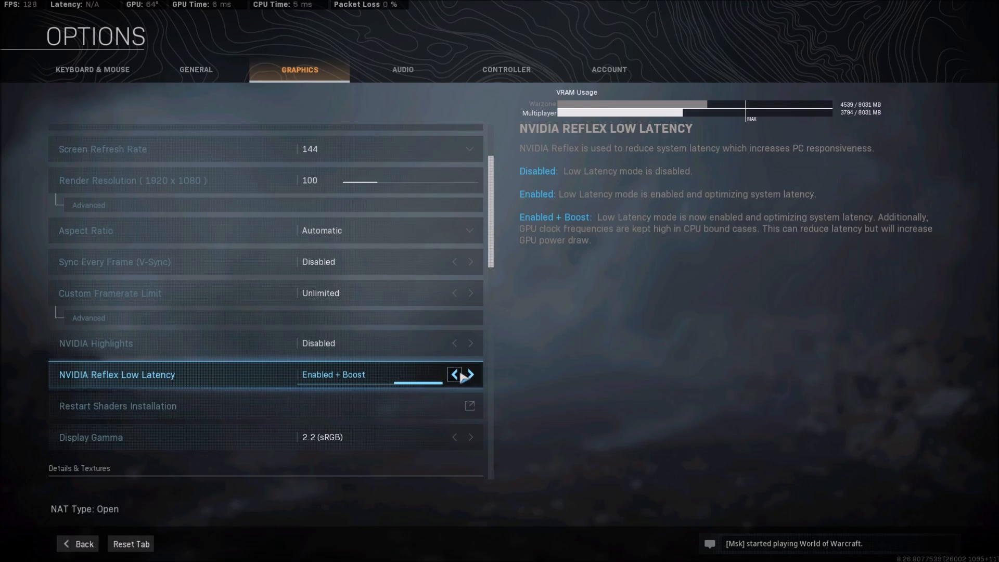
pyautogui.click(454, 375)
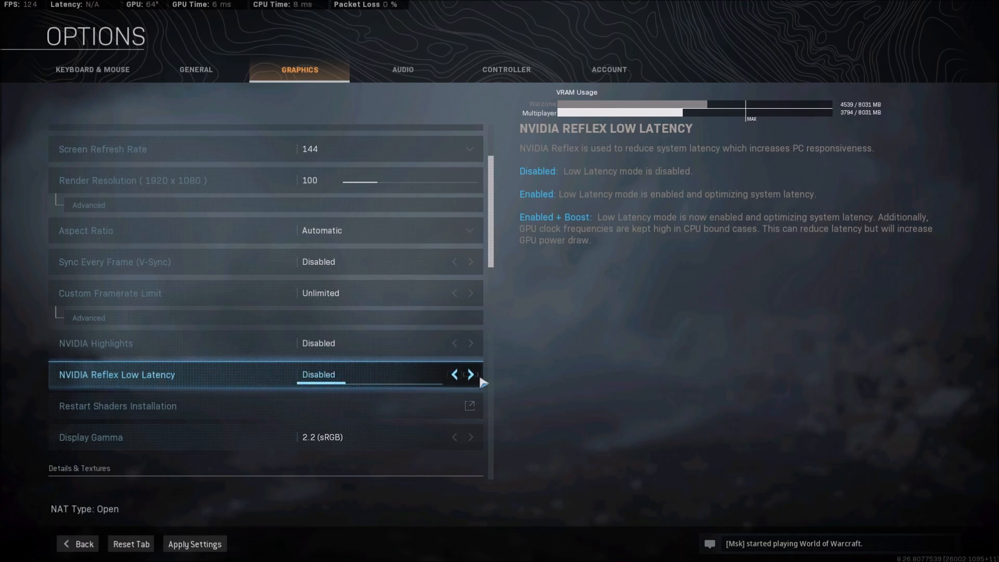
pyautogui.click(471, 374)
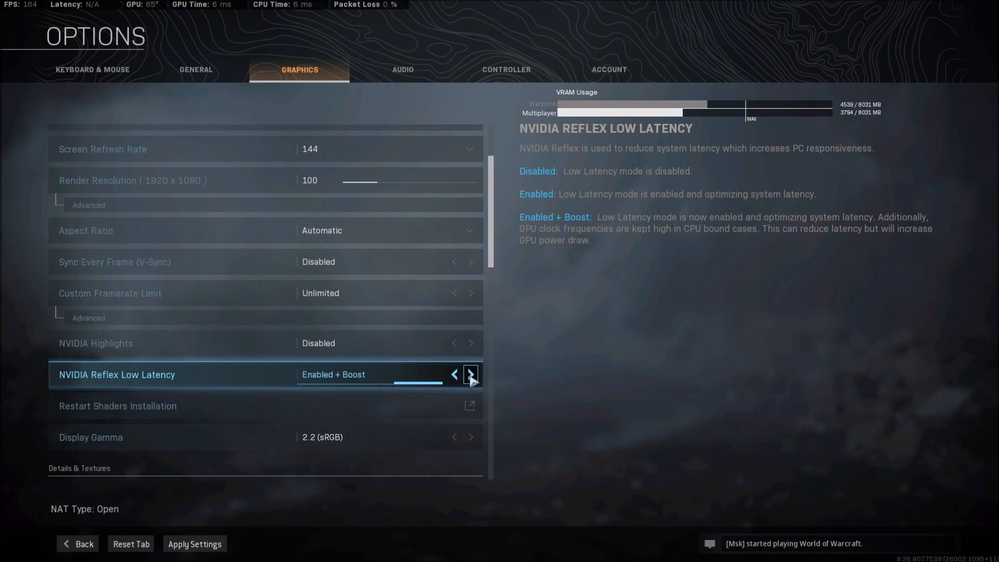
pyautogui.moveTo(373, 382)
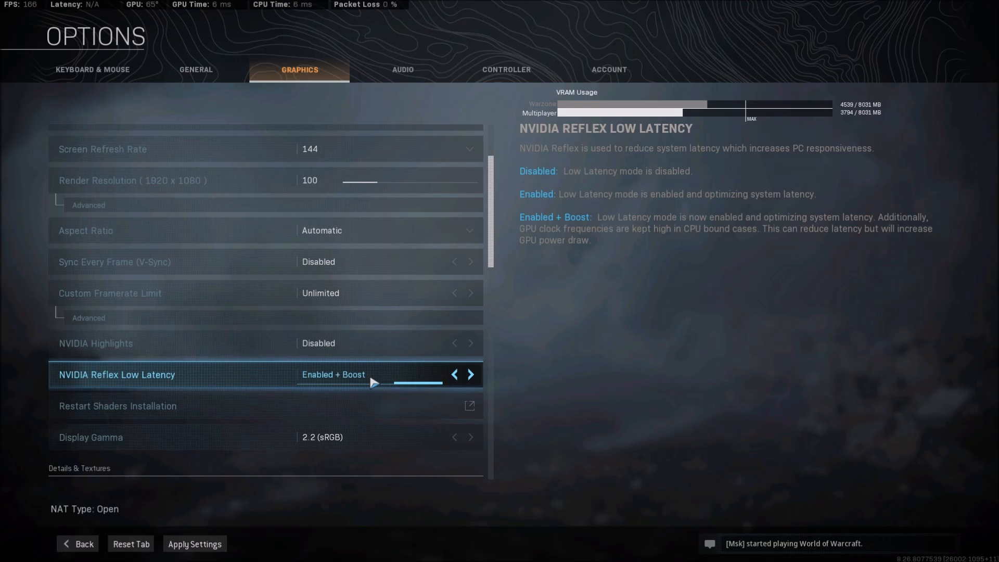
pyautogui.click(454, 375)
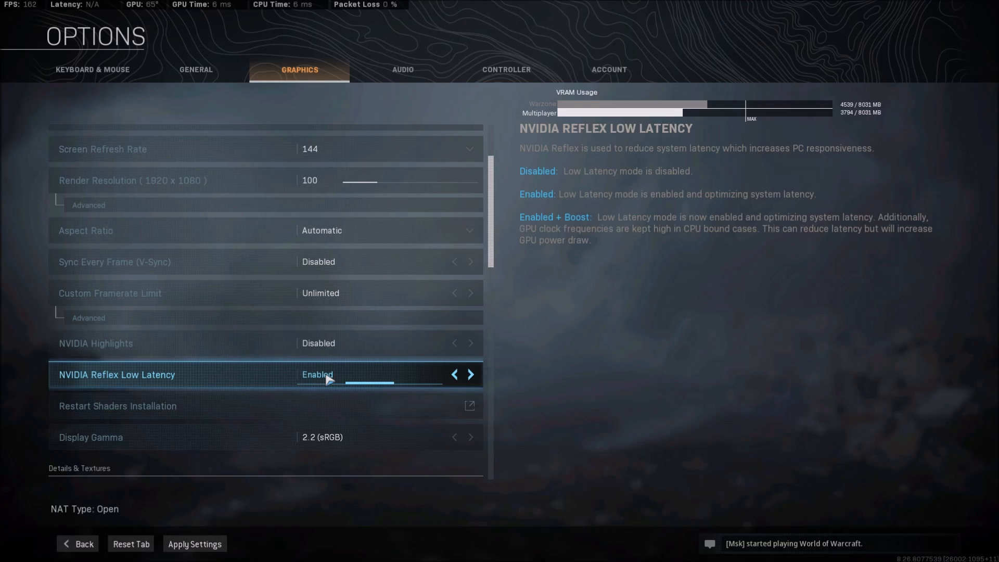
pyautogui.click(470, 374)
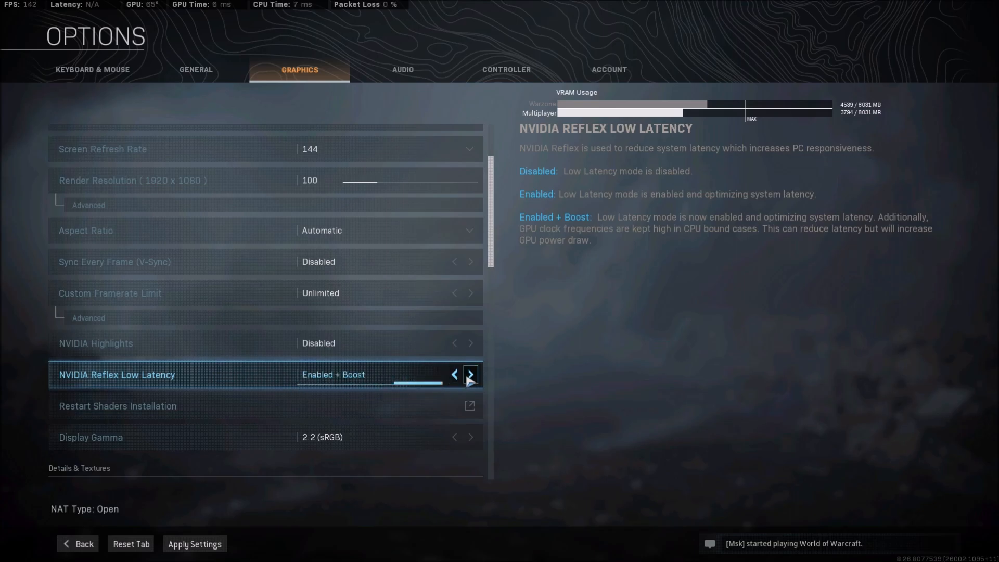